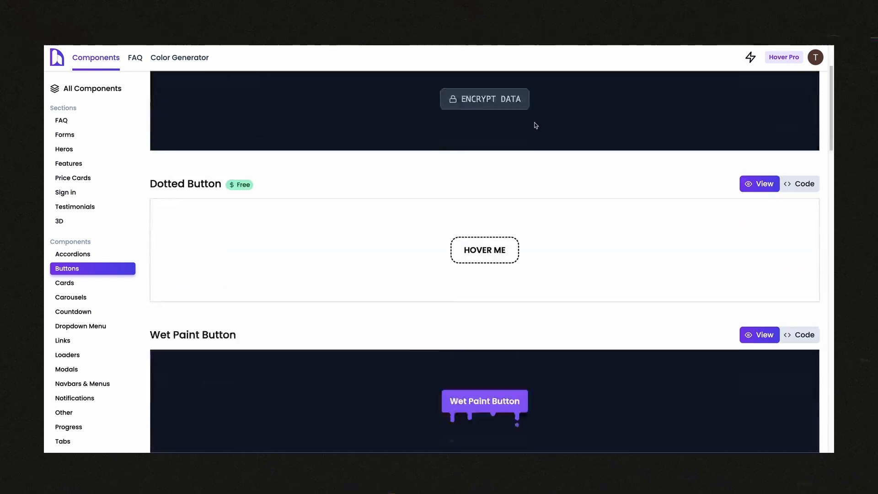
Step: Show the Spotlight Button's source code and list its typescript/tailwind/framer language variants
{"action": "scroll", "scroll_direction": "down", "scroll_amount": 3}
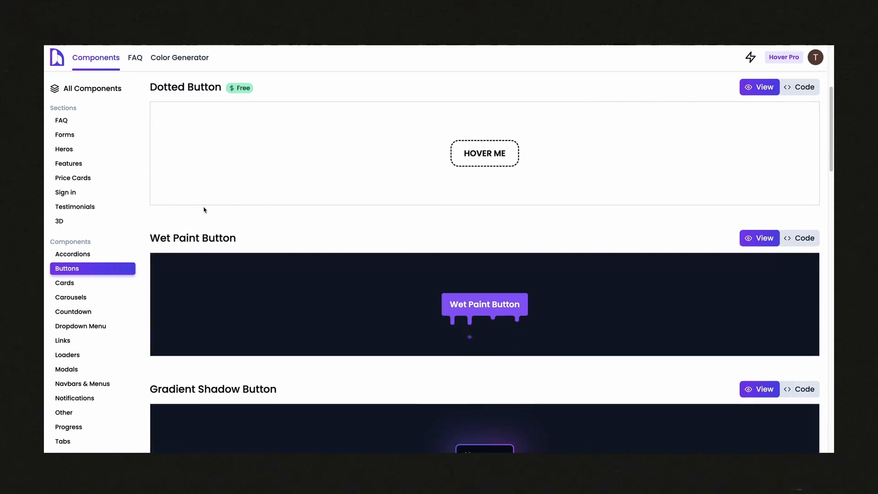
{"action": "scroll", "scroll_direction": "down", "scroll_amount": 3}
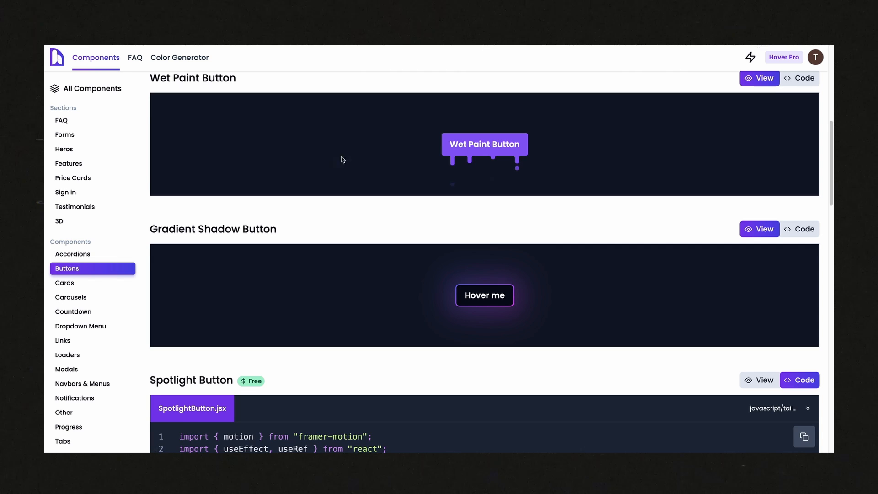
{"action": "scroll", "scroll_direction": "down", "scroll_amount": 3}
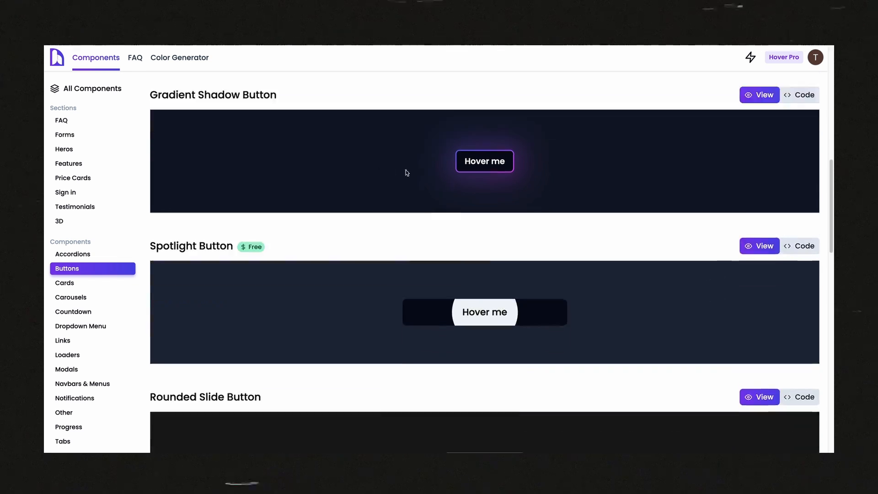
{"action": "left_click", "coordinate": [800, 245]}
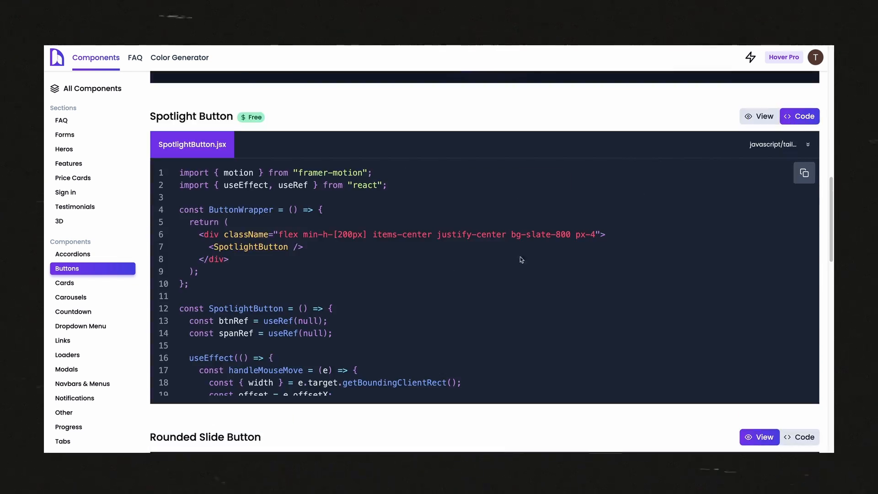
{"action": "left_click", "coordinate": [774, 144]}
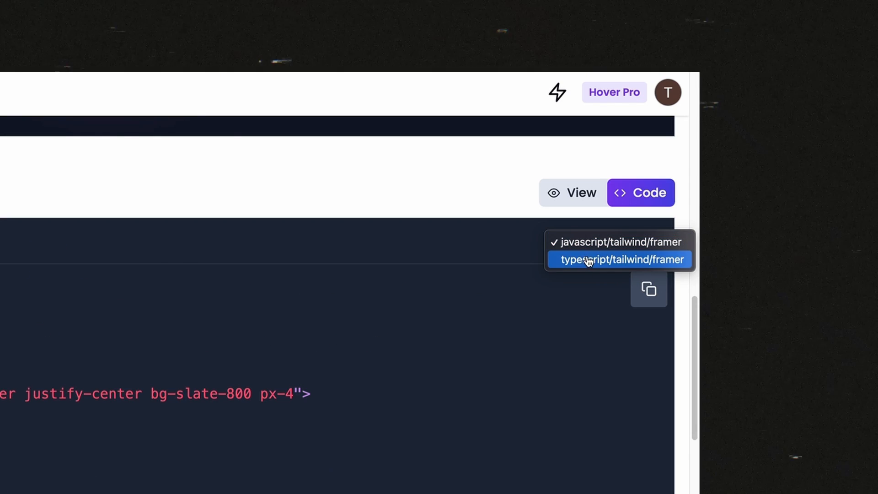